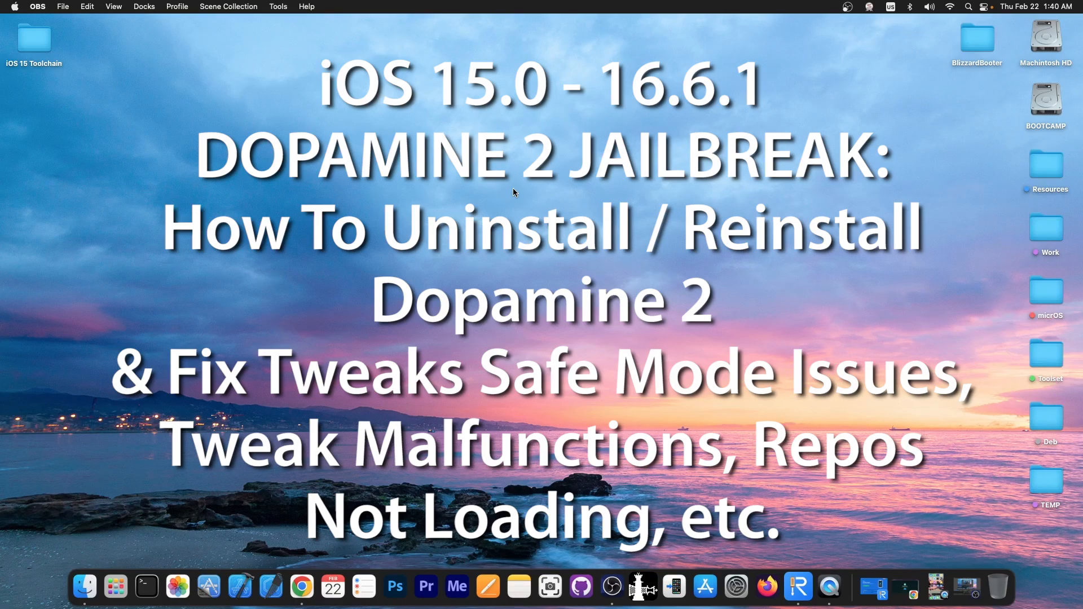
- Browse the current iDevice Central page, then read the Dopamine 2.0.6 jailbreak IPA article
click(811, 586)
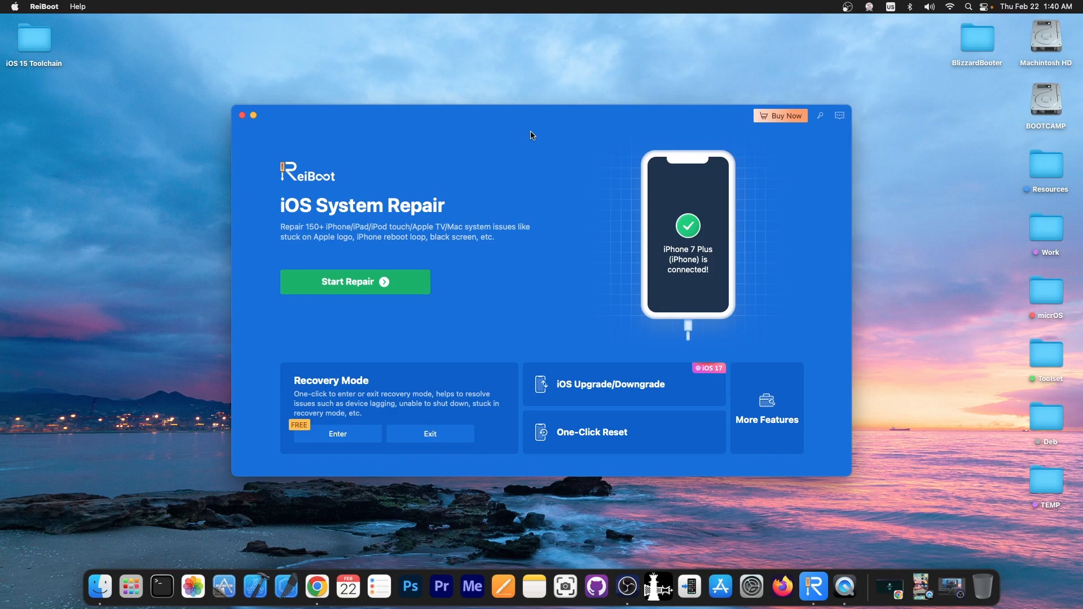
mouse_move(643, 461)
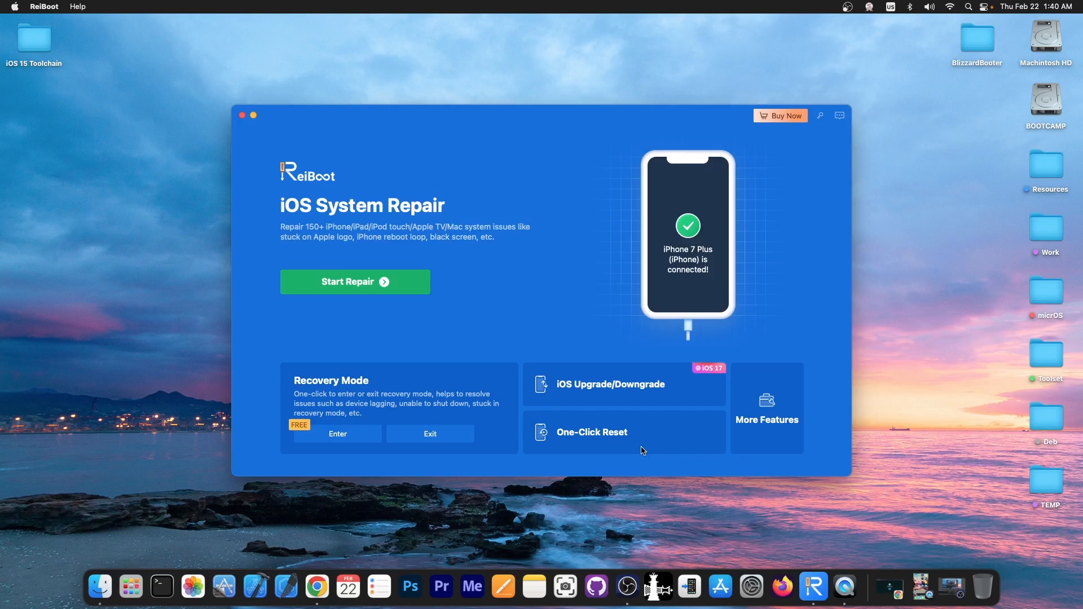
mouse_move(628, 319)
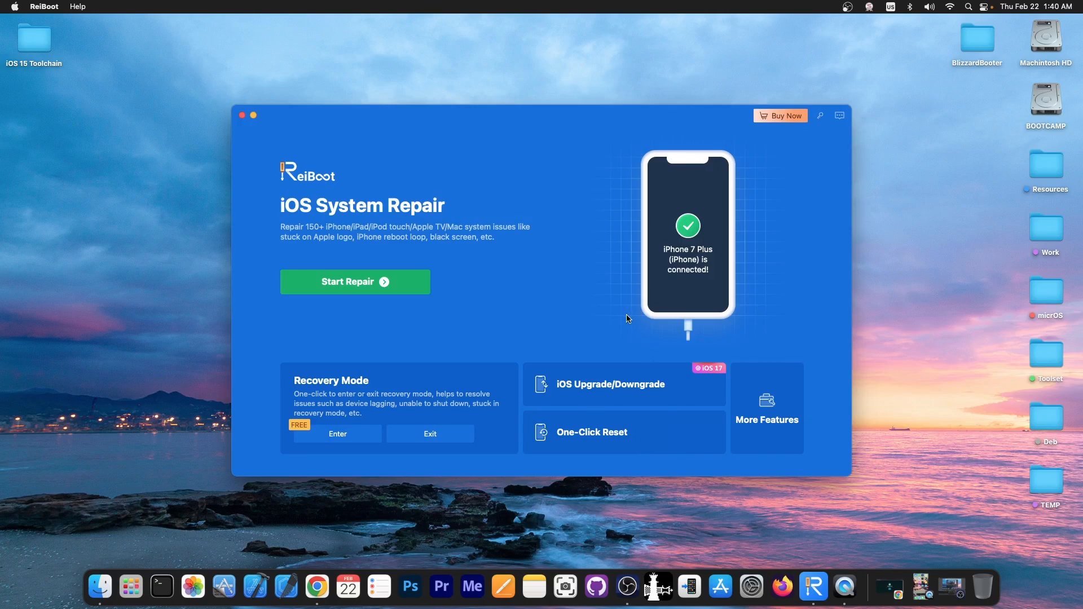
mouse_move(254, 115)
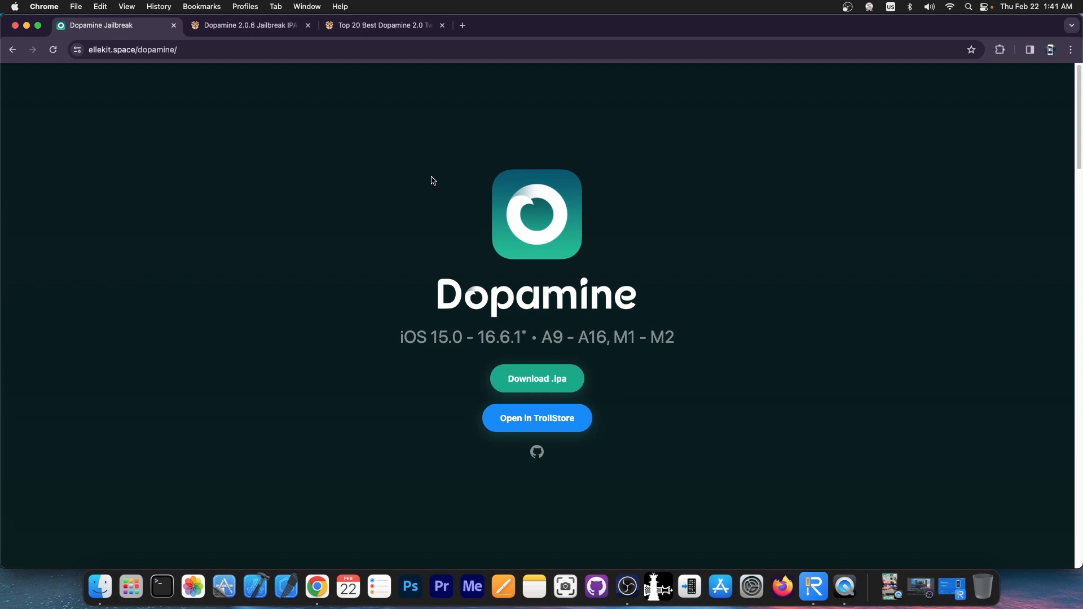
scroll(down, 3)
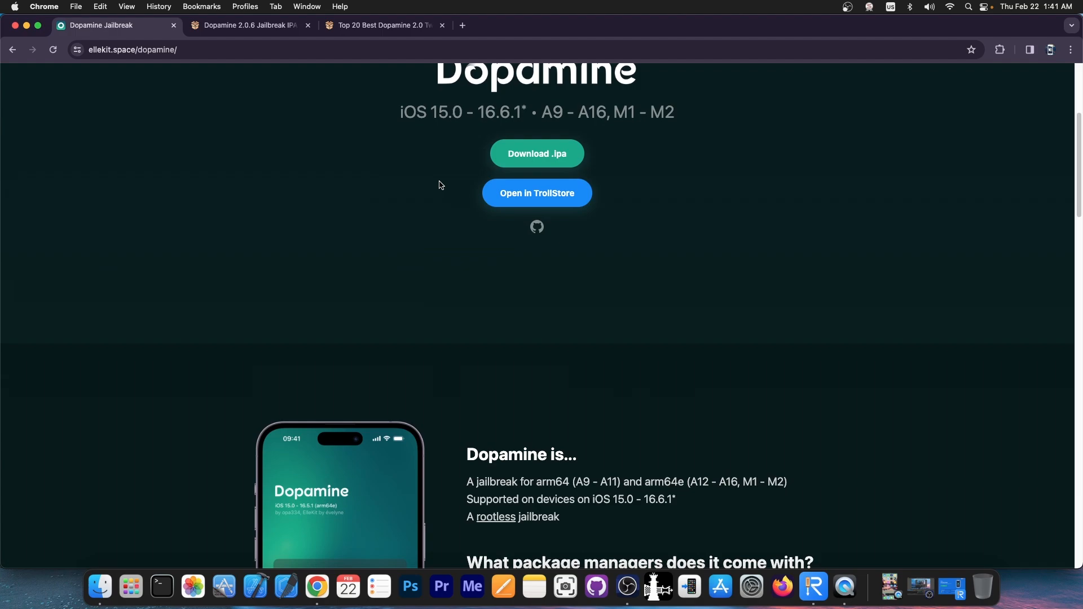
scroll(down, 3)
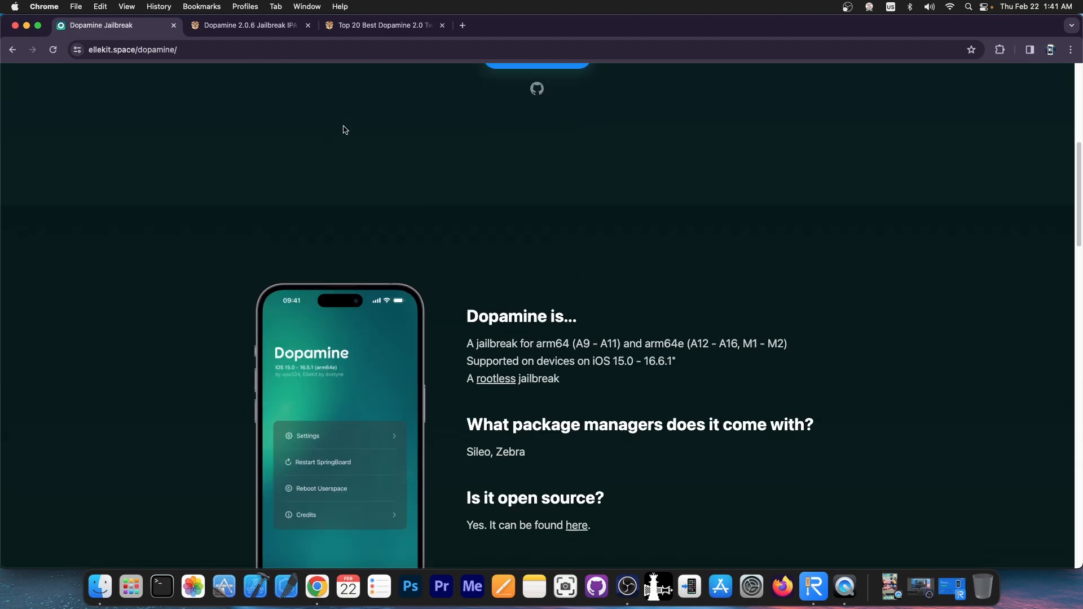
click(250, 26)
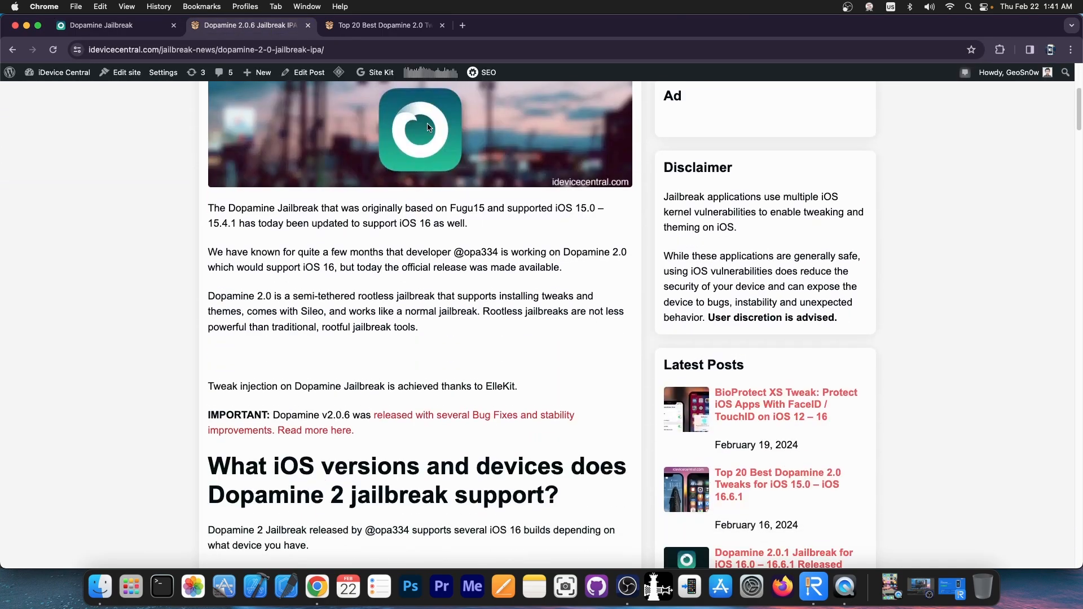
scroll(down, 3)
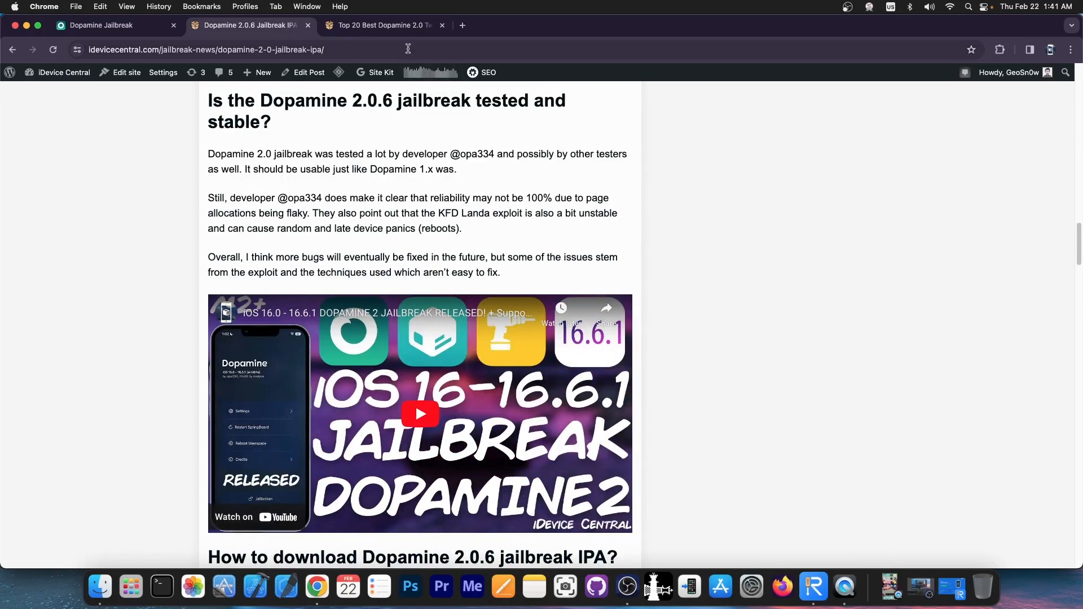
- Read through the Top 20 Best Dopamine 2.0 Tweaks article, then minimise the browser to reveal the desktop
click(377, 25)
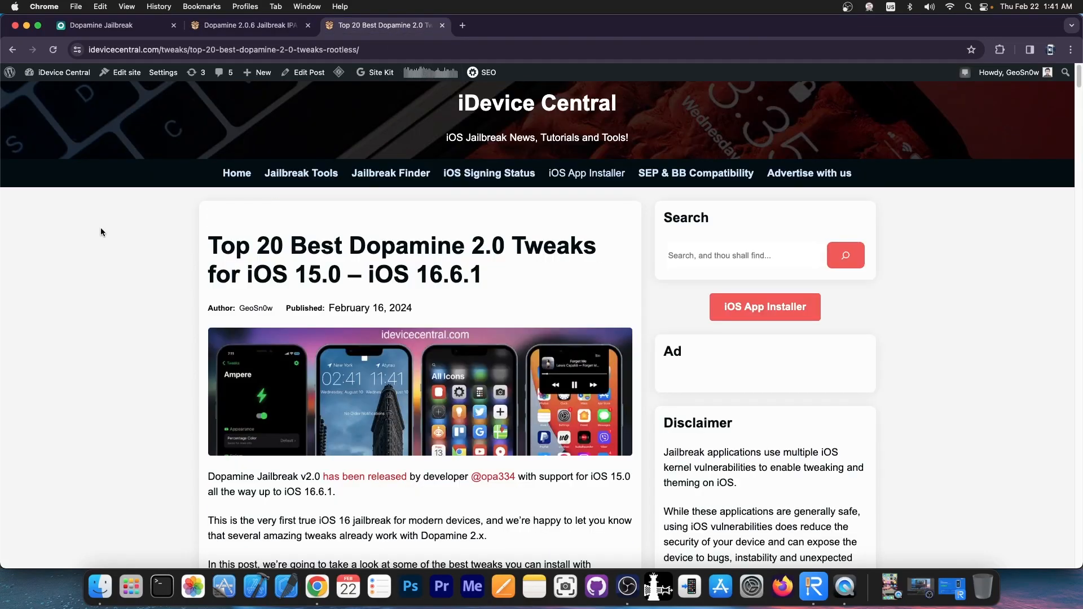
scroll(down, 3)
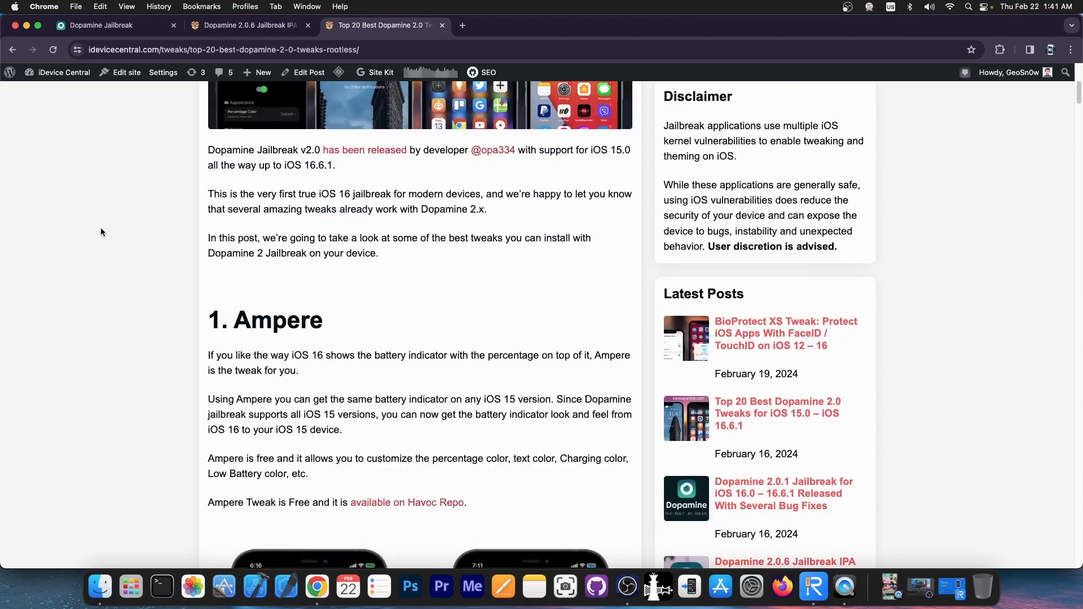
scroll(down, 3)
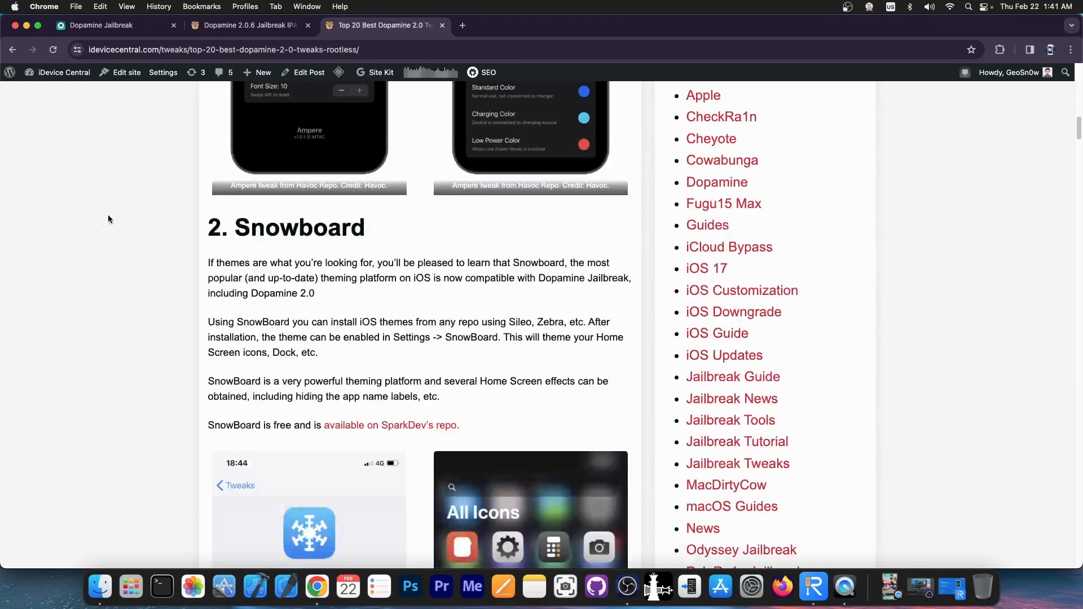
scroll(down, 3)
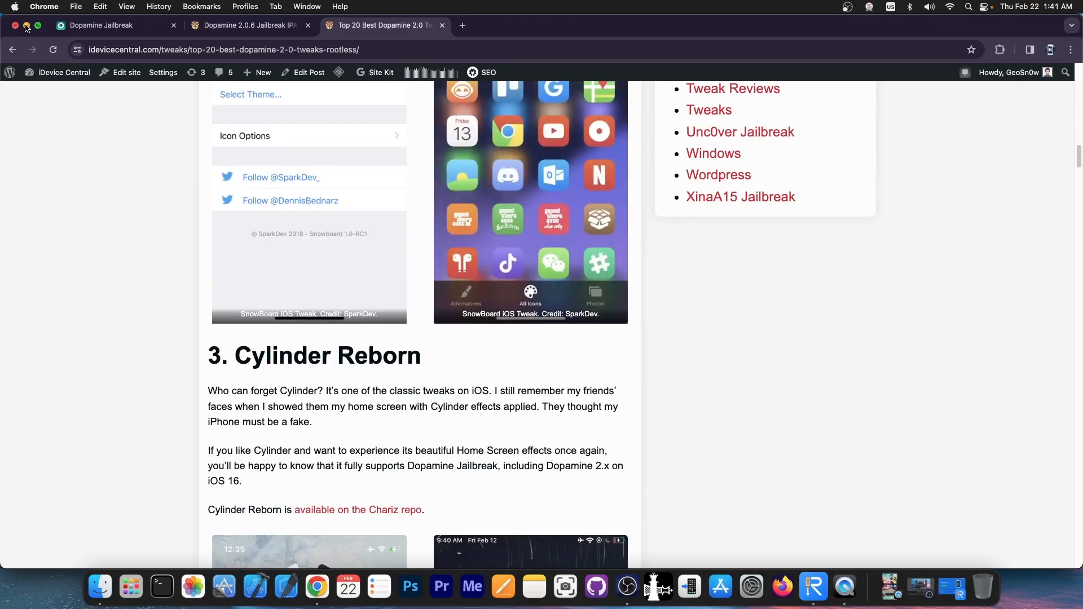
click(15, 26)
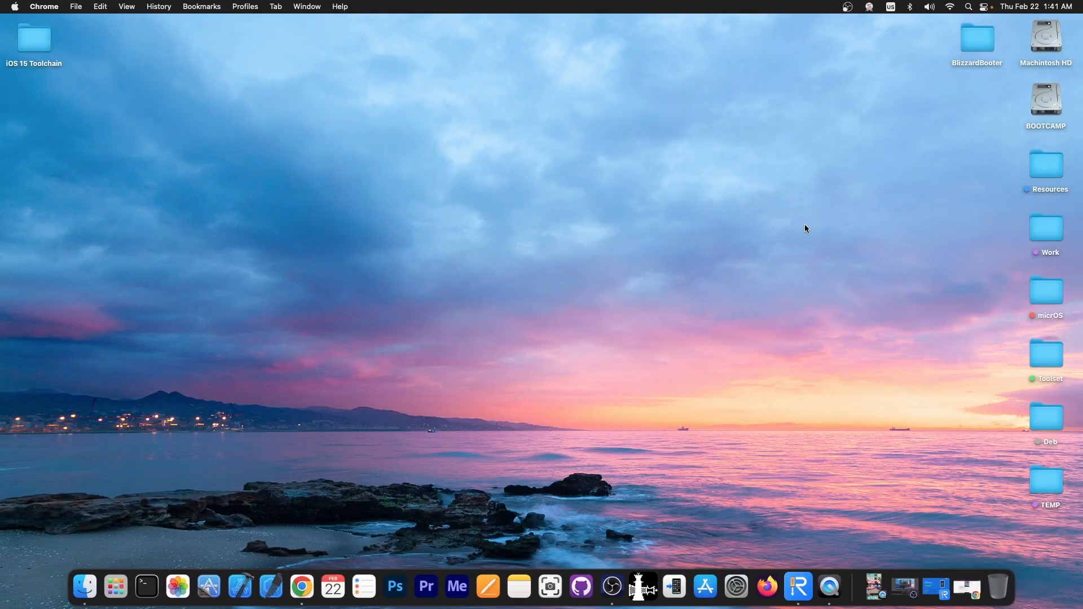
mouse_move(894, 565)
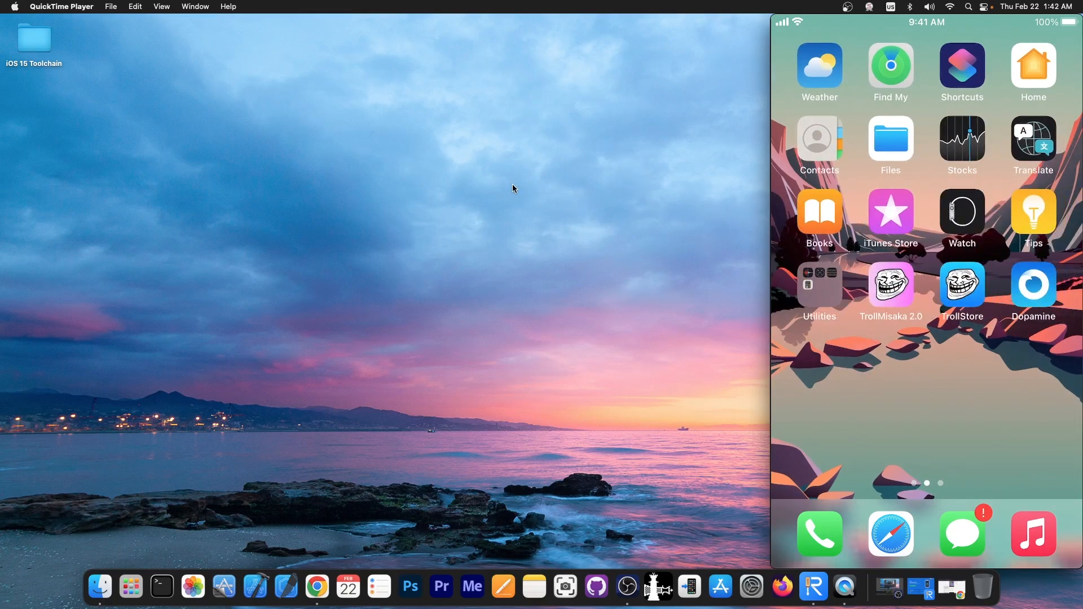
click(1033, 286)
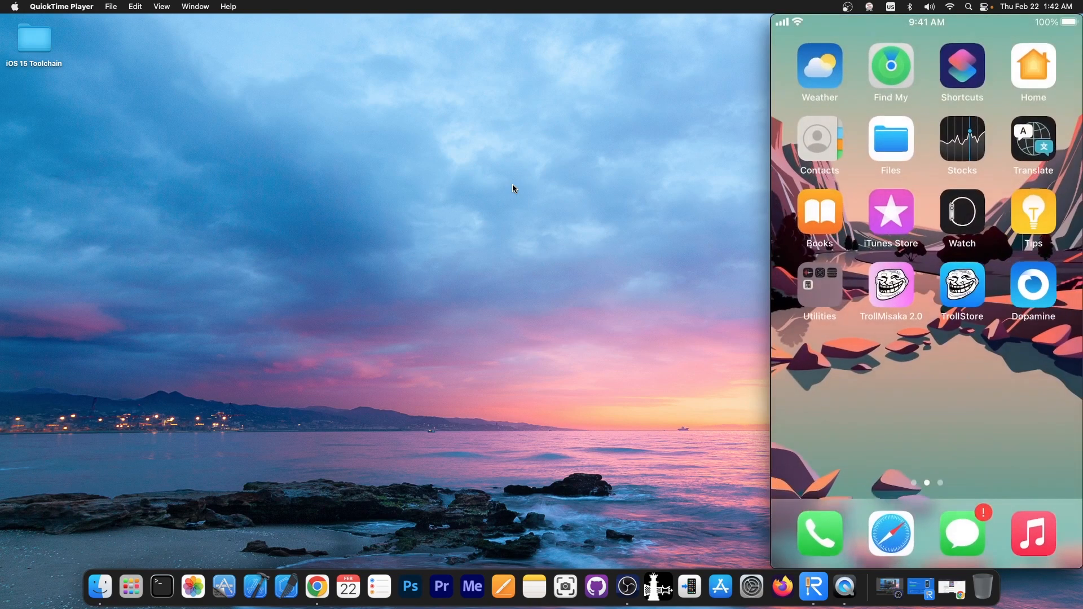
click(1033, 285)
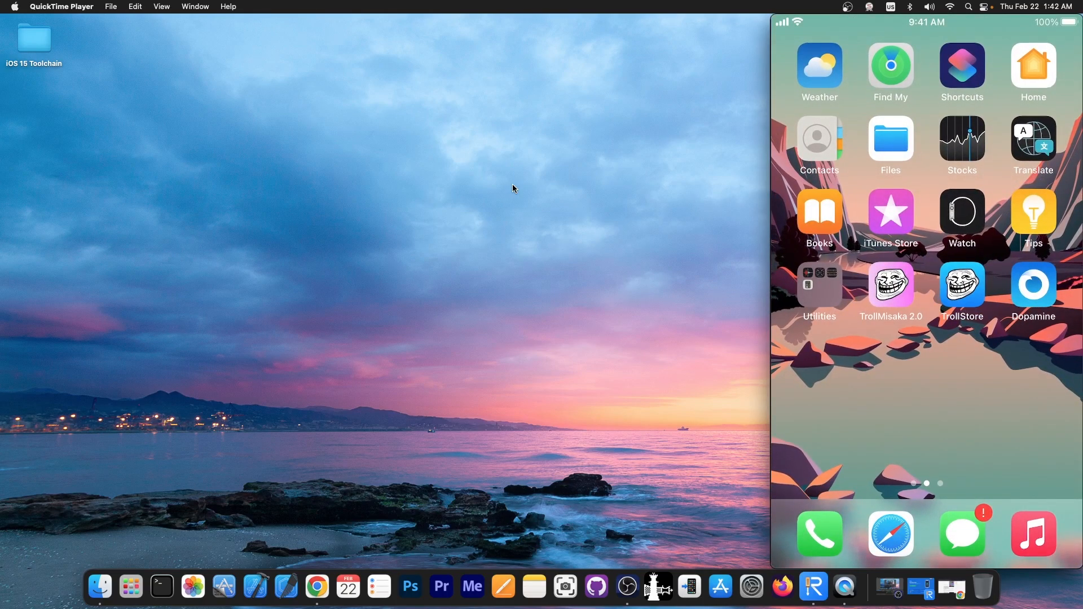
- Launch Dopamine on the mirrored iPhone and show its jailbreak Settings
click(1033, 285)
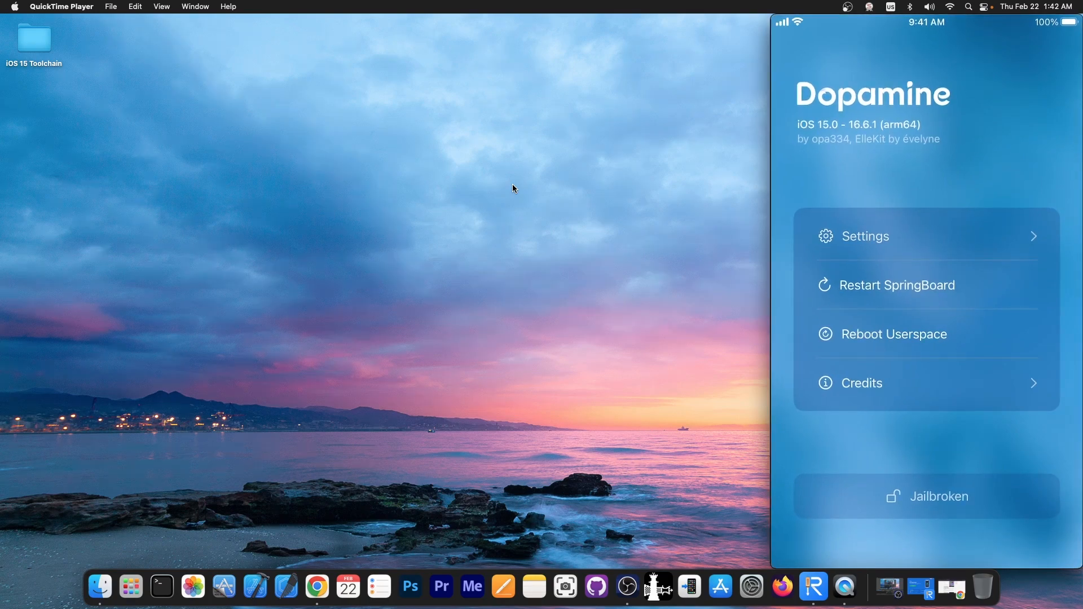
click(865, 235)
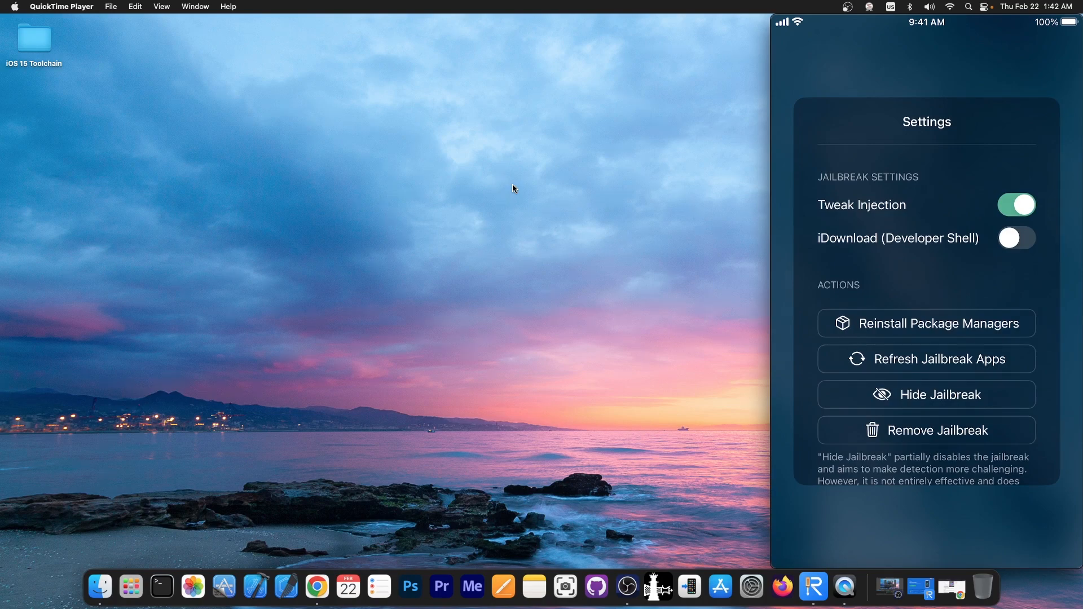
click(925, 395)
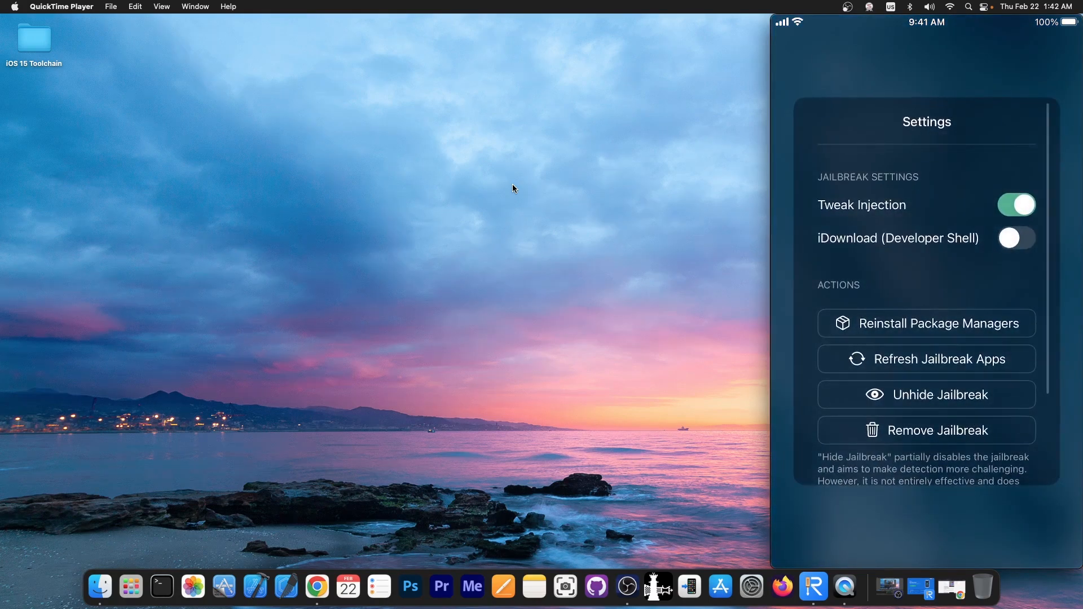
click(927, 395)
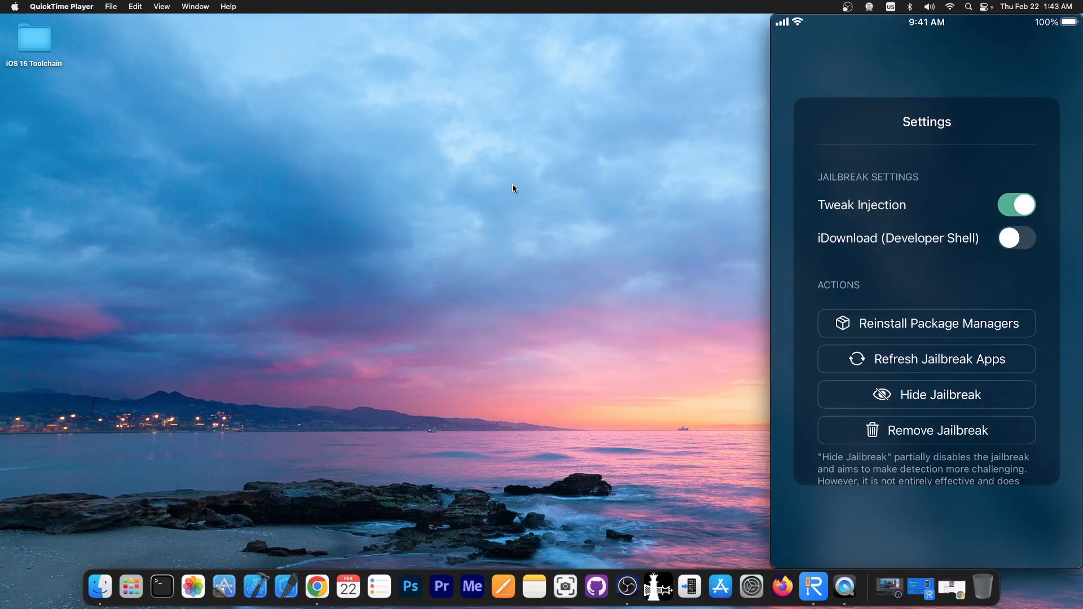
- Remove the Dopamine jailbreak so the iPhone reboots and the mirror drops
click(927, 430)
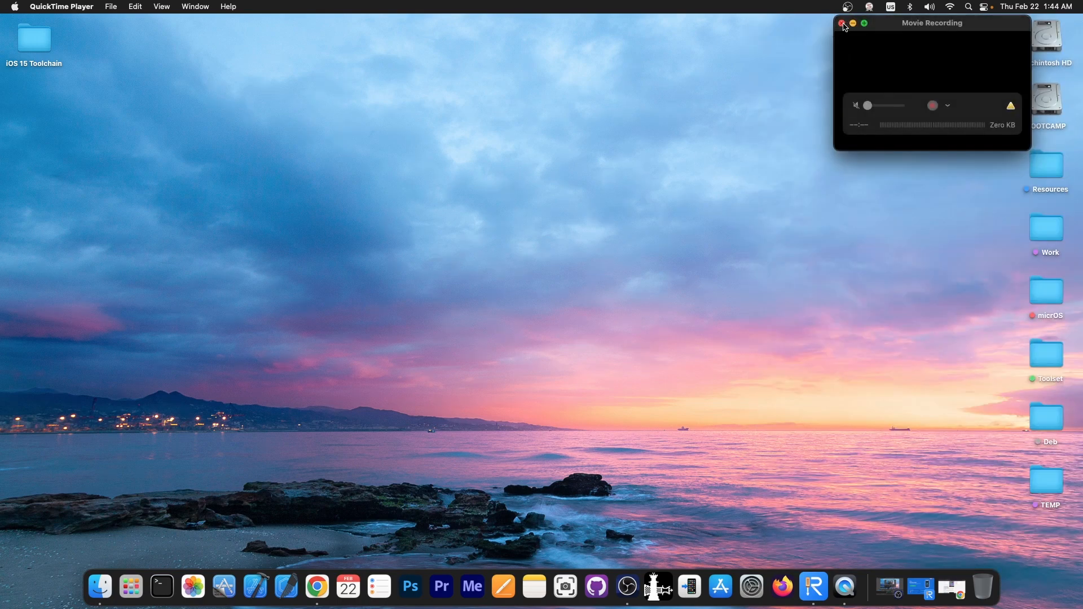
- Close the empty Movie Recording window, leaving only the macOS desktop
click(842, 23)
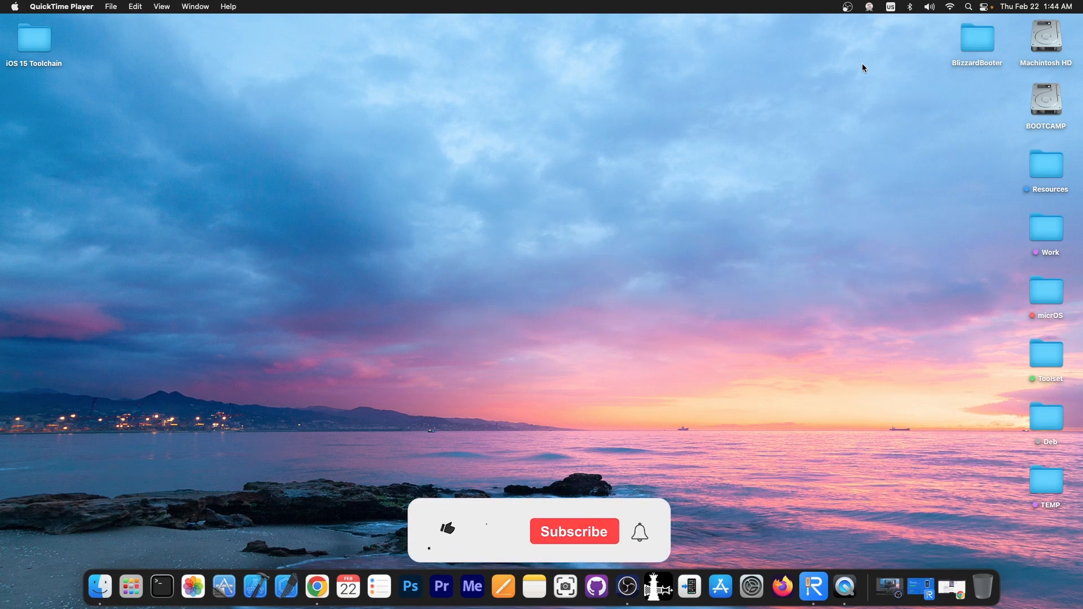
click(447, 530)
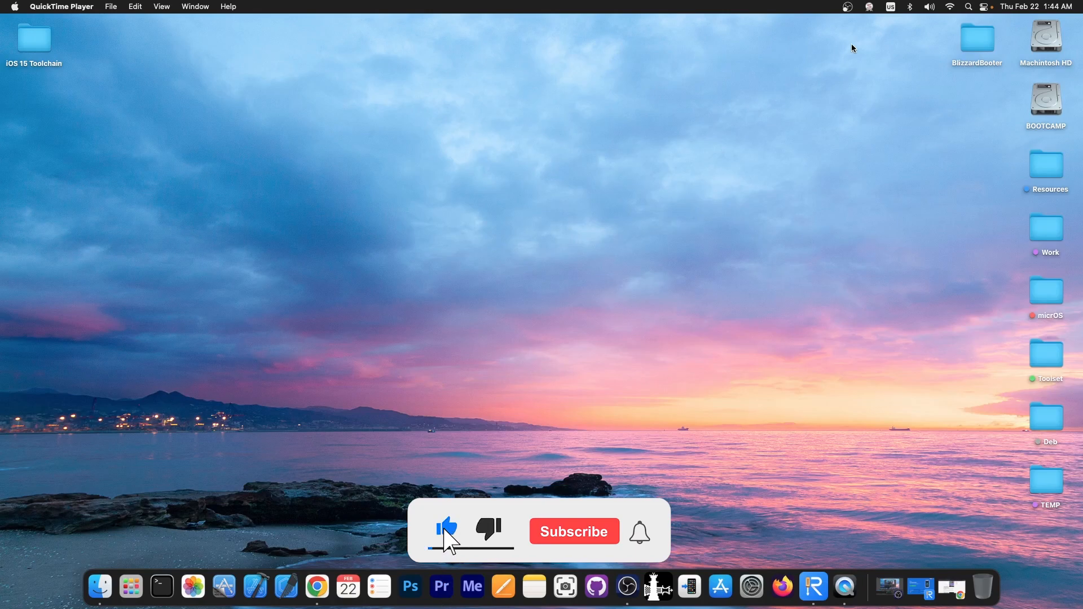
click(574, 531)
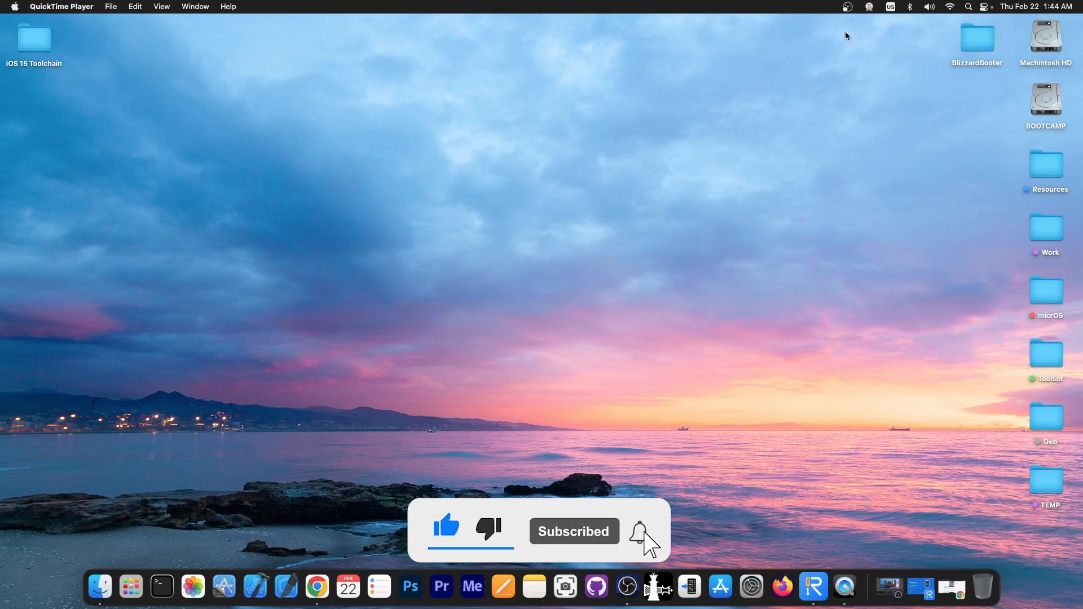